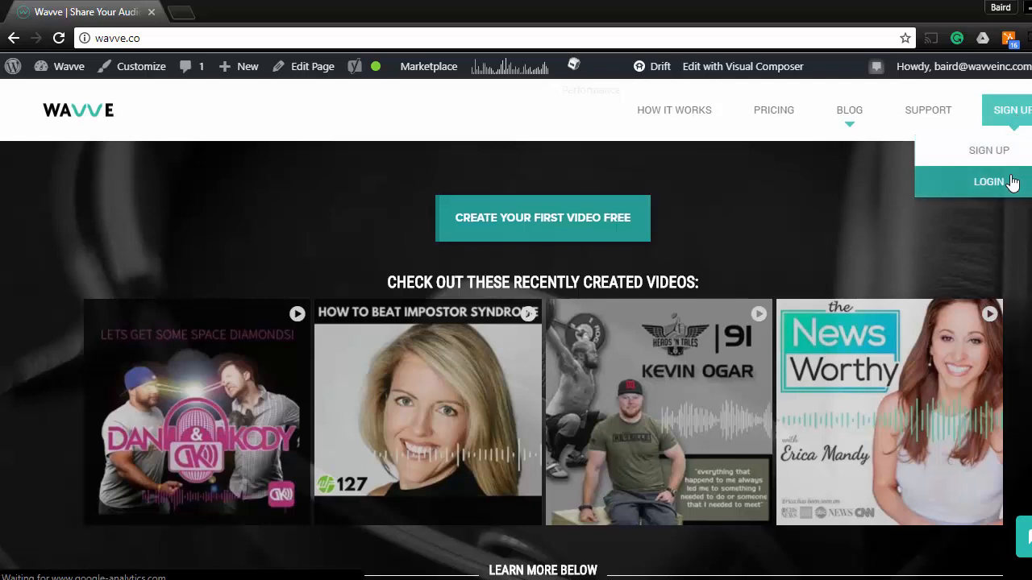
Log in to the Wavve account from the website's login link.
left_click(987, 182)
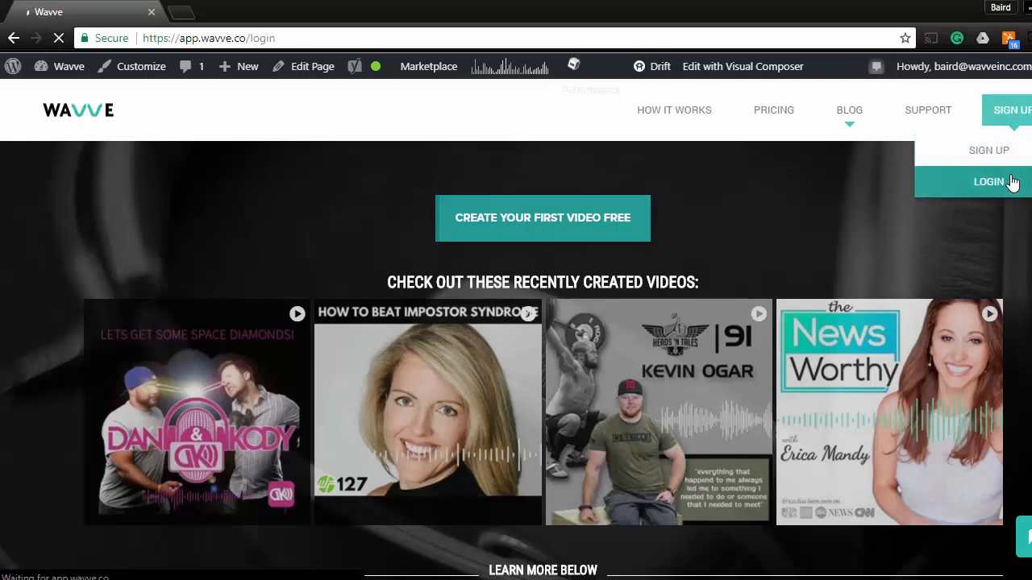
left_click(987, 182)
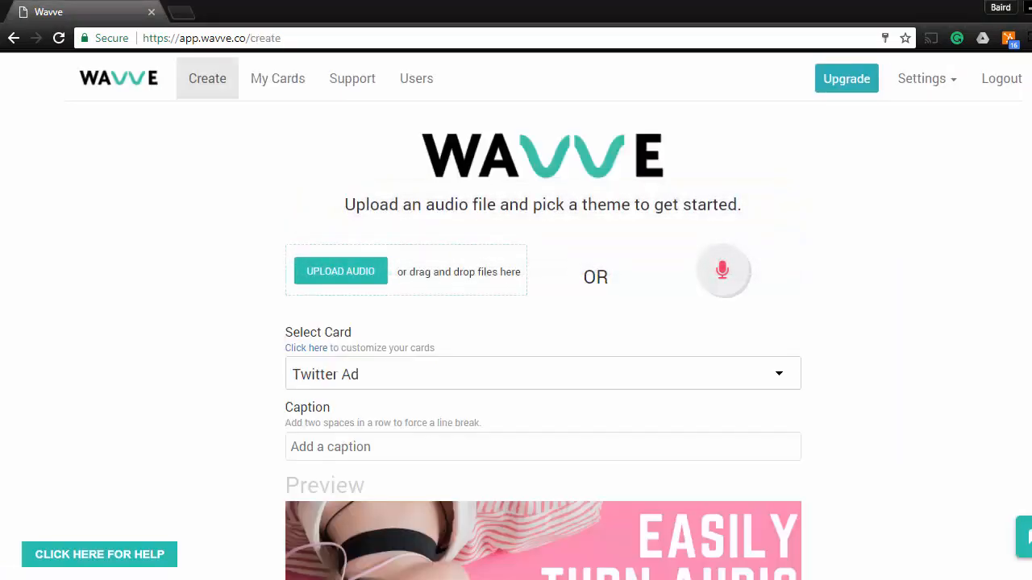
mouse_move(277, 78)
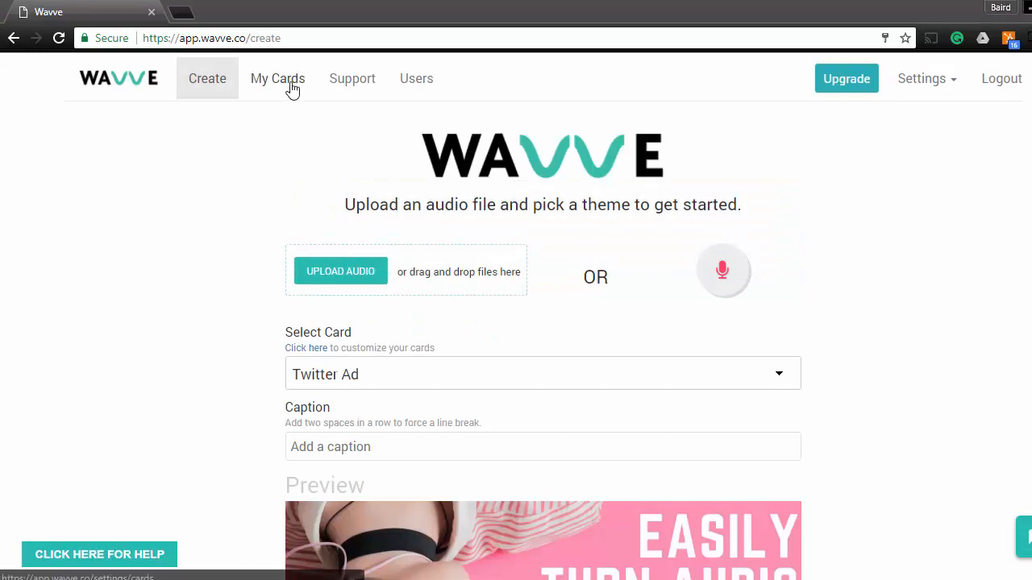
Open My Cards and scroll to the Twitter Ad, Side hustle and Instagram Card grid.
left_click(277, 78)
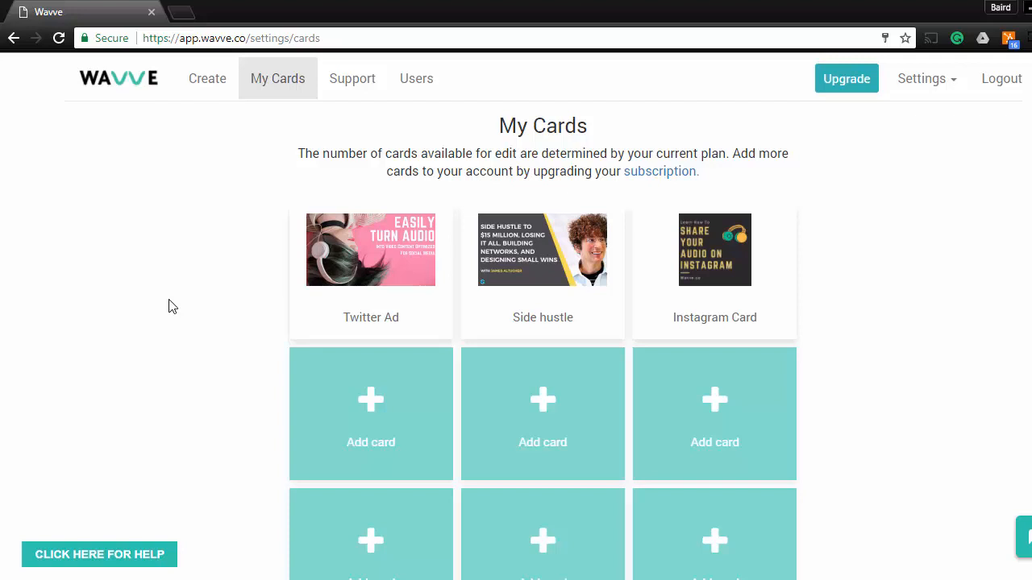
scroll("down", 3)
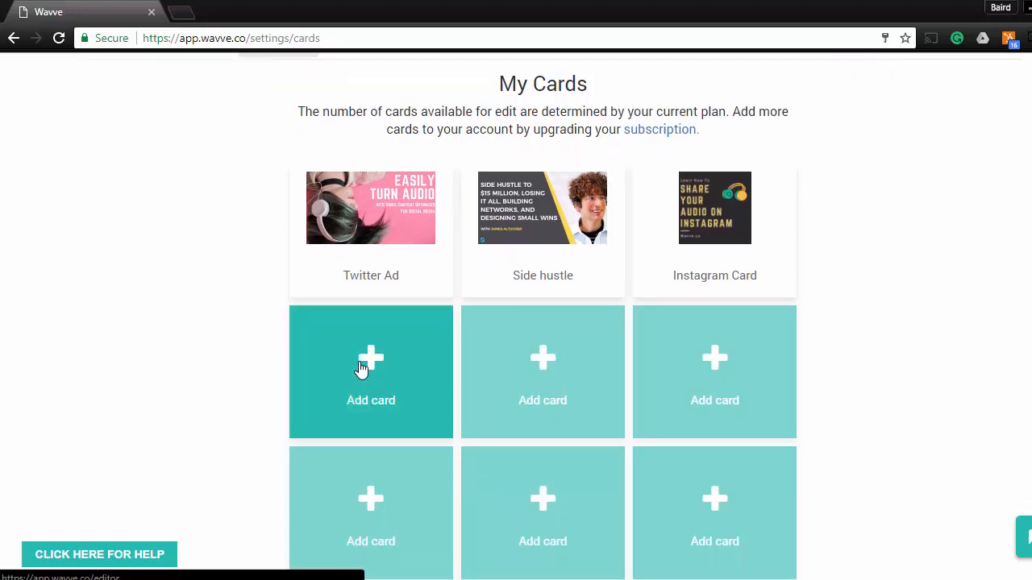
Create a Square 600x600 card with the uploaded Share Your Audio image enlarged to fill.
left_click(371, 372)
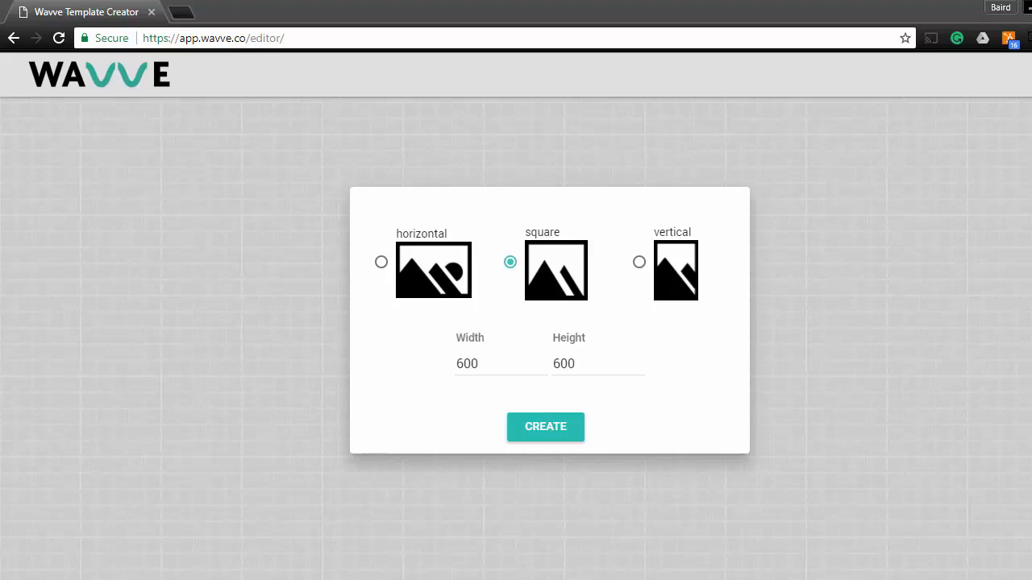
mouse_move(109, 360)
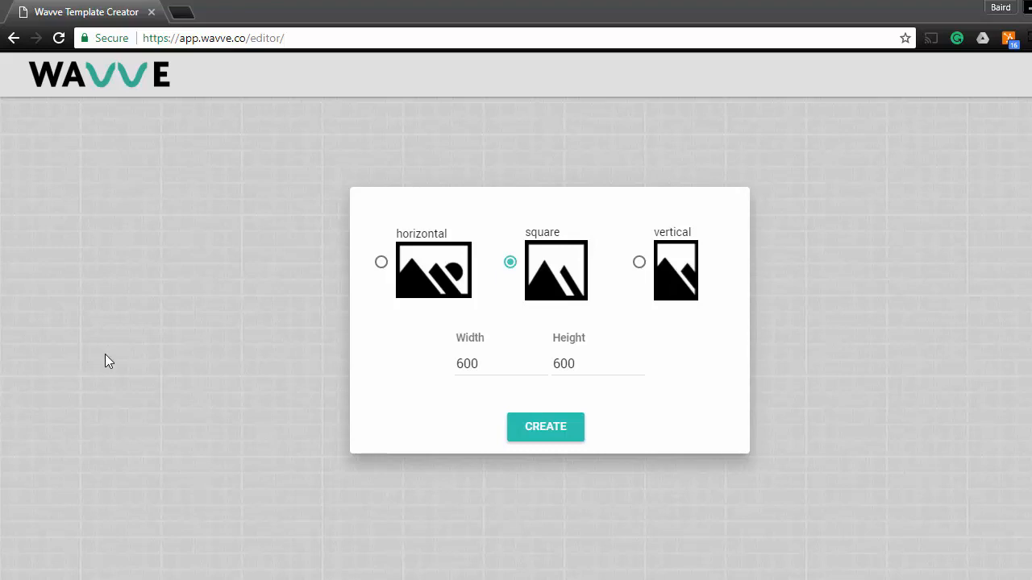
left_click(545, 426)
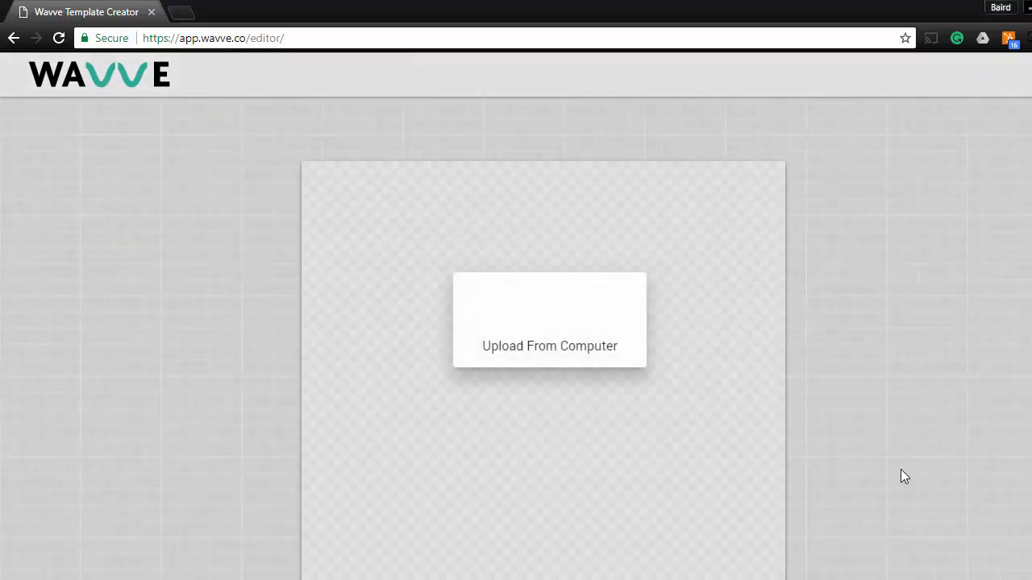
mouse_move(532, 333)
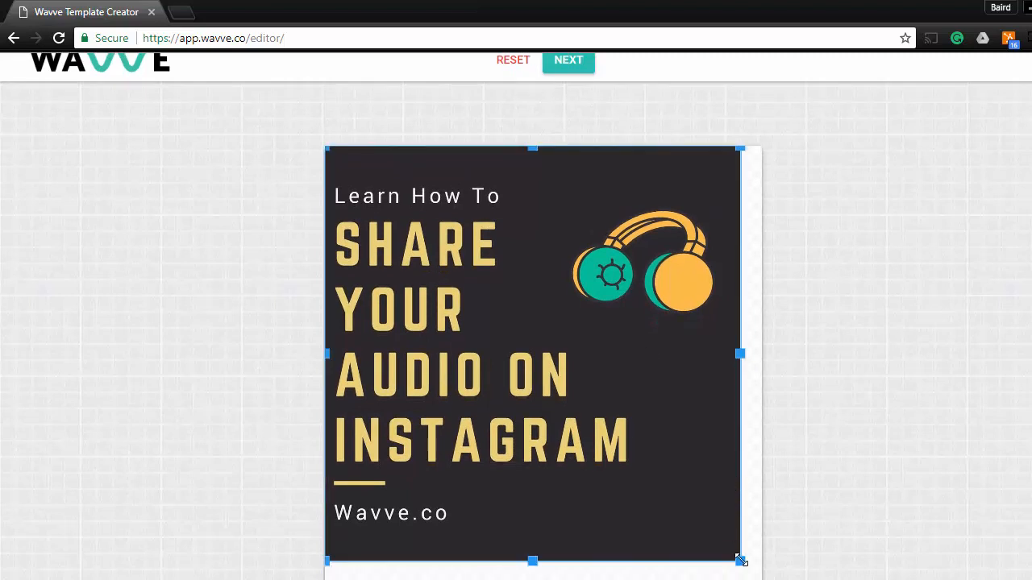
left_click_drag(739, 560, 758, 579)
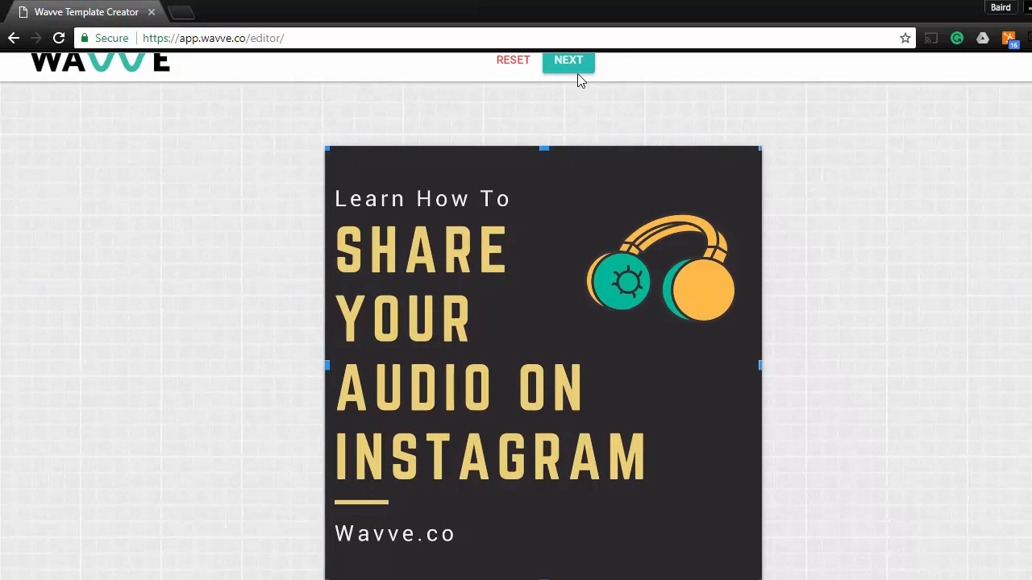
left_click(569, 59)
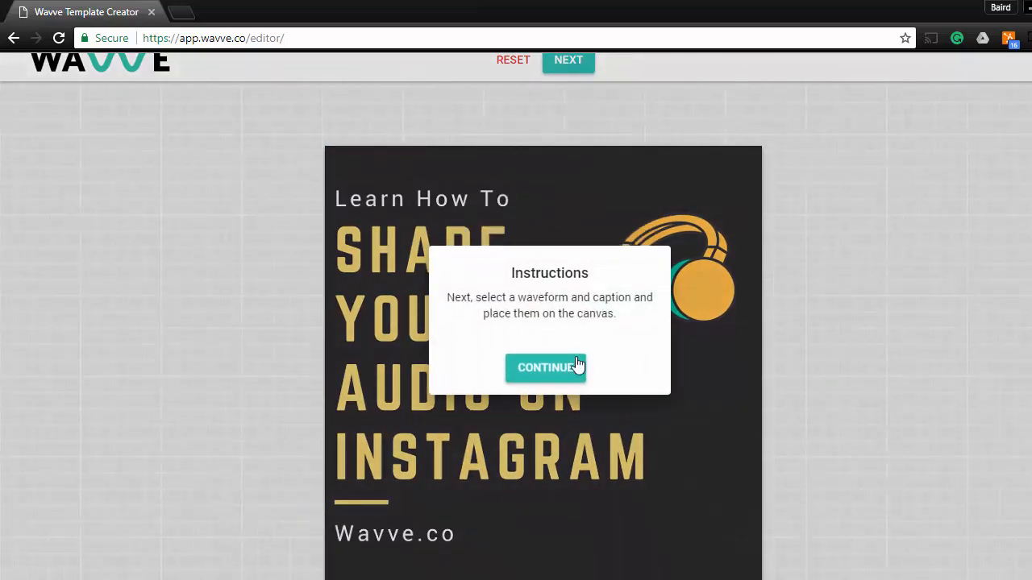
Add a dotted-style waveform and position it beside Wavve.co at the bottom.
left_click(545, 367)
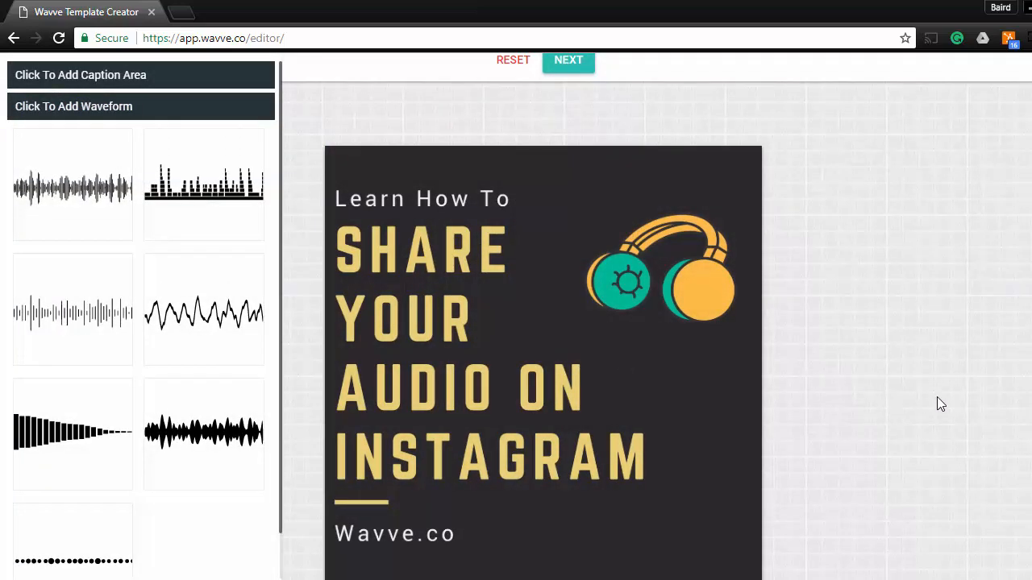
left_click(72, 185)
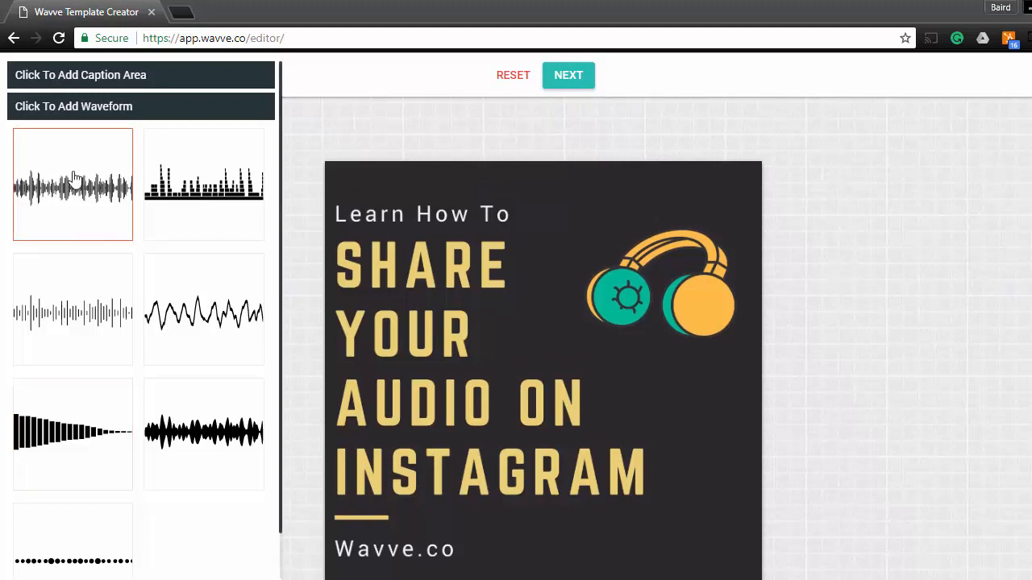
left_click(72, 184)
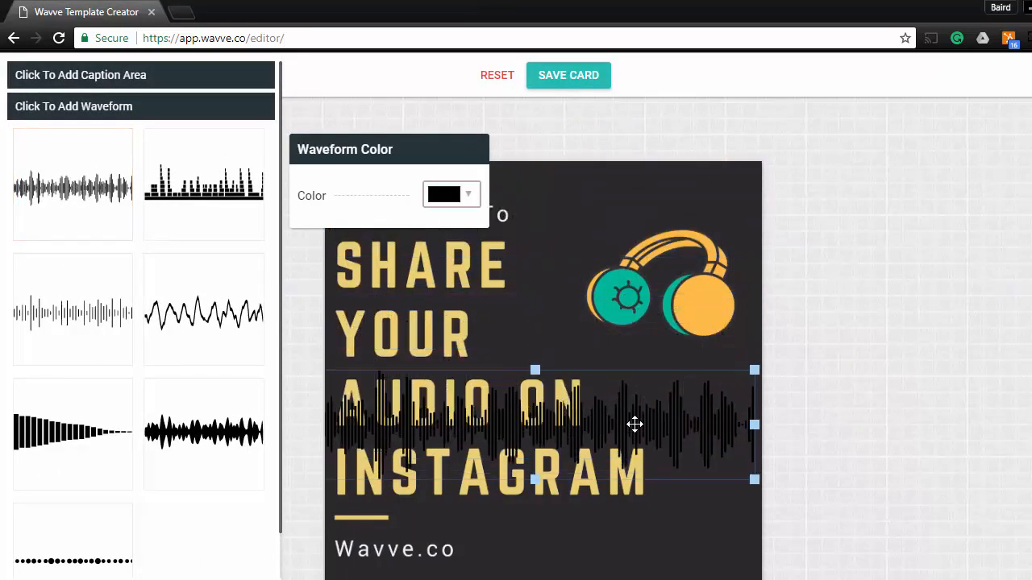
left_click(203, 433)
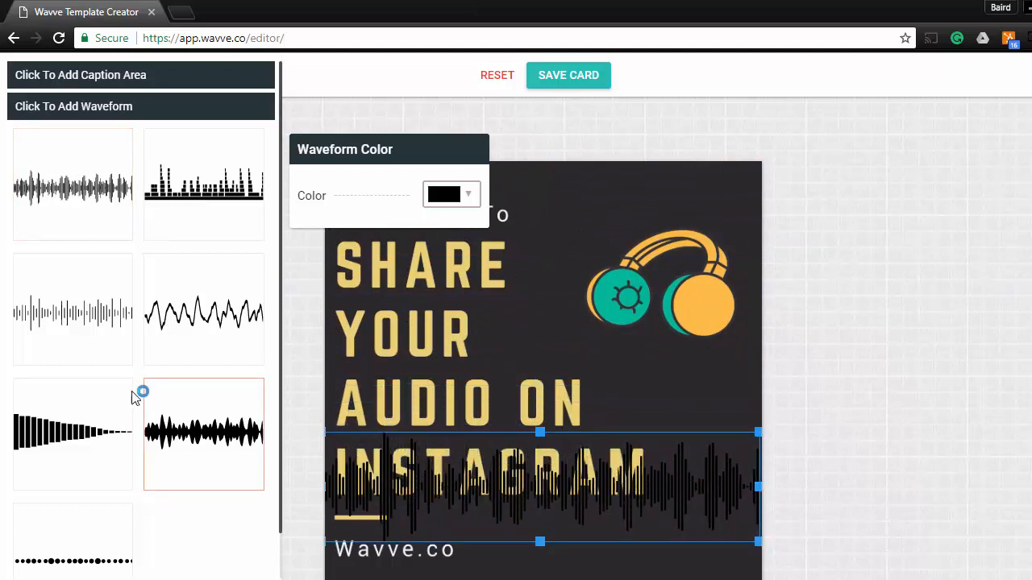
left_click(72, 511)
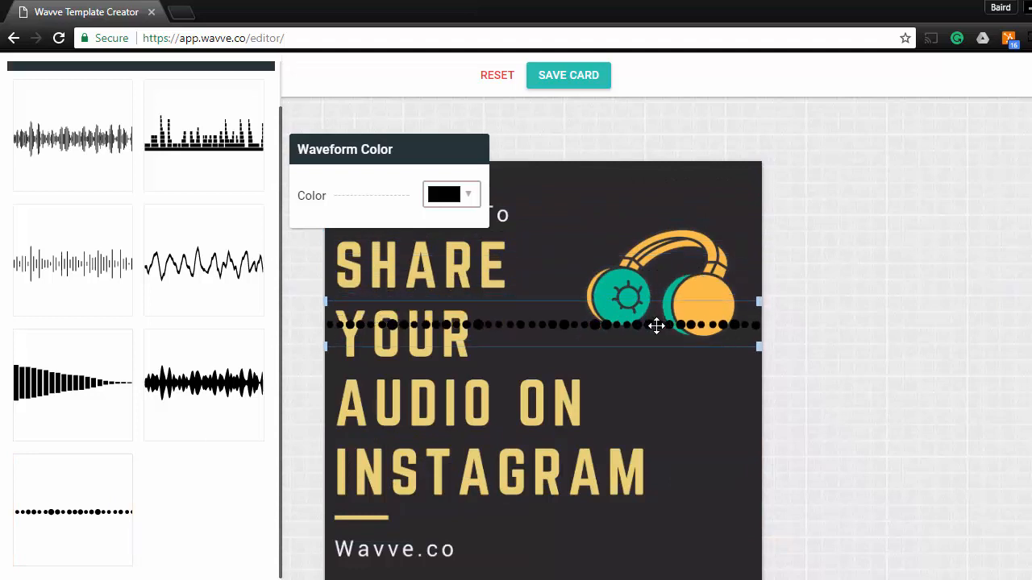
left_click_drag(657, 325, 659, 488)
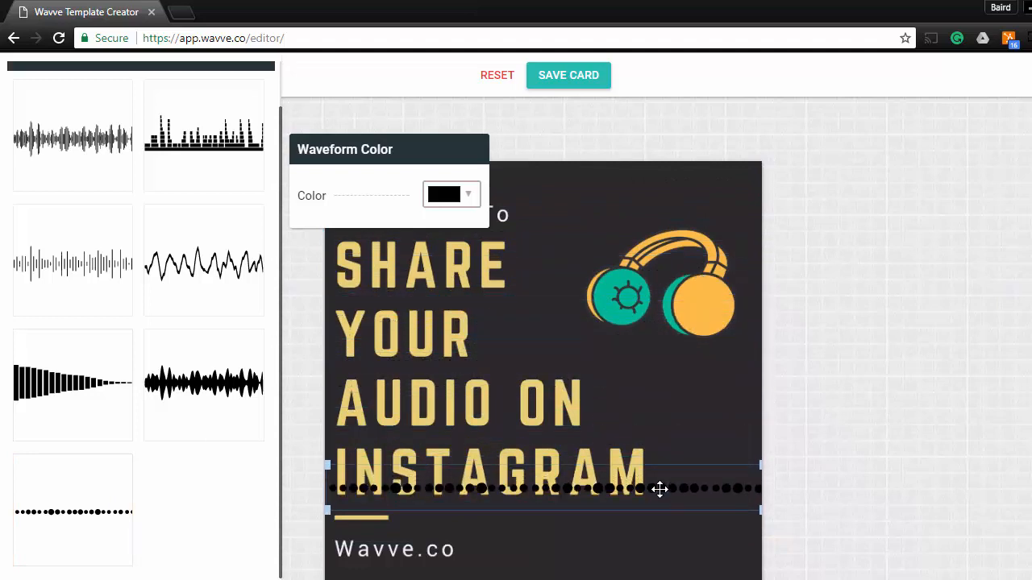
left_click_drag(660, 489, 659, 554)
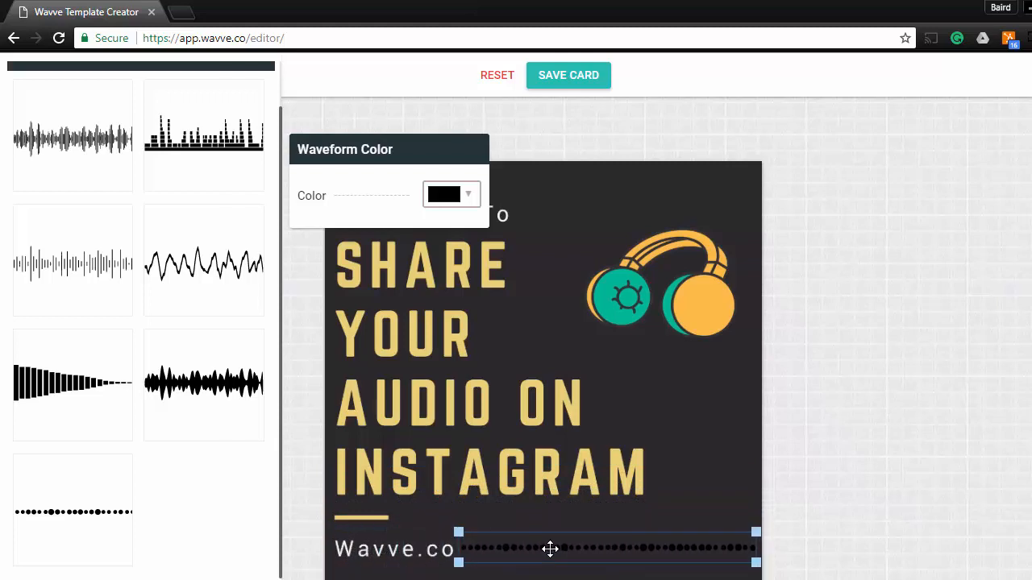
Color the waveform white (#ffffff) and save the card design.
left_click(450, 194)
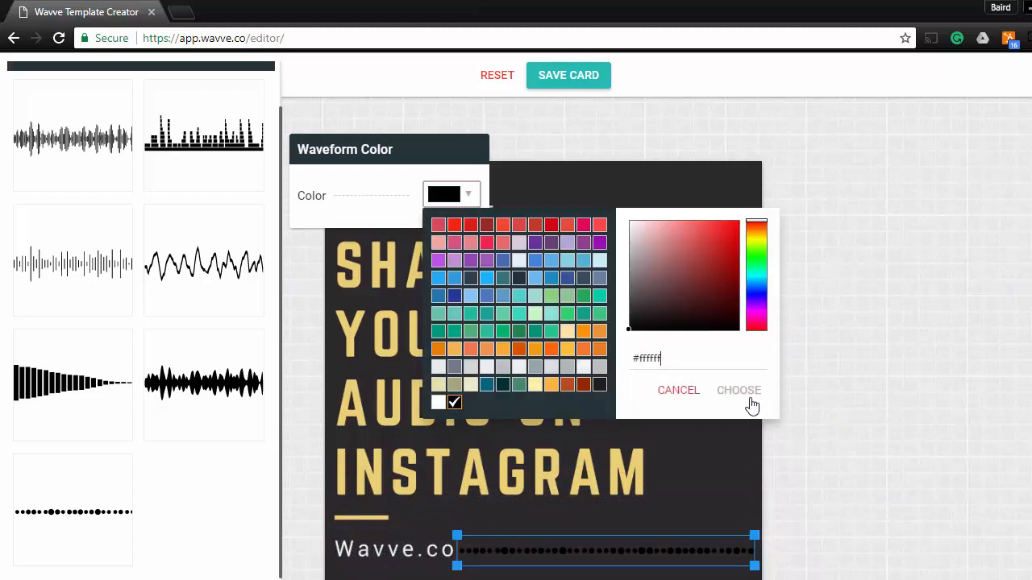
left_click(738, 390)
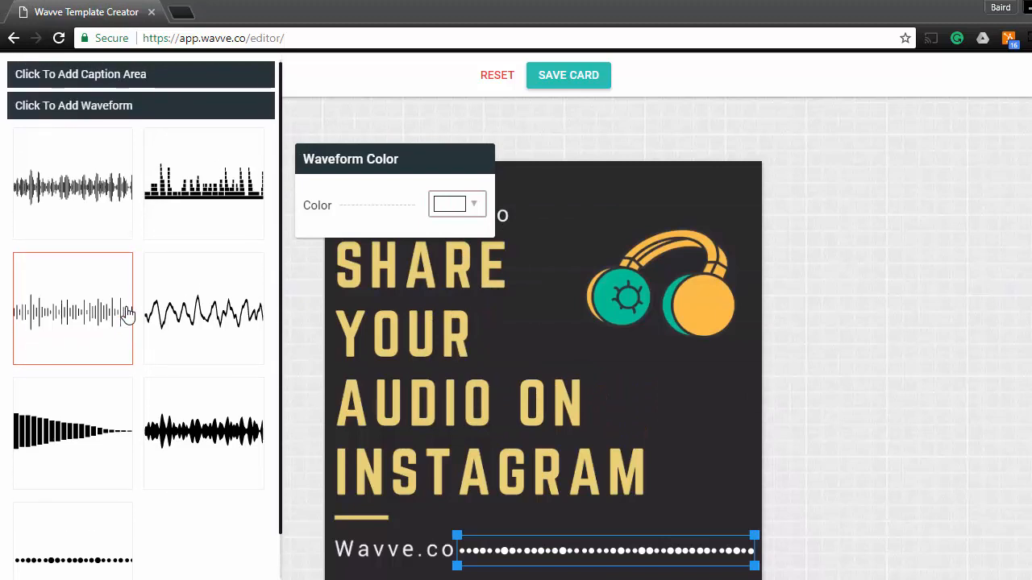
mouse_move(137, 313)
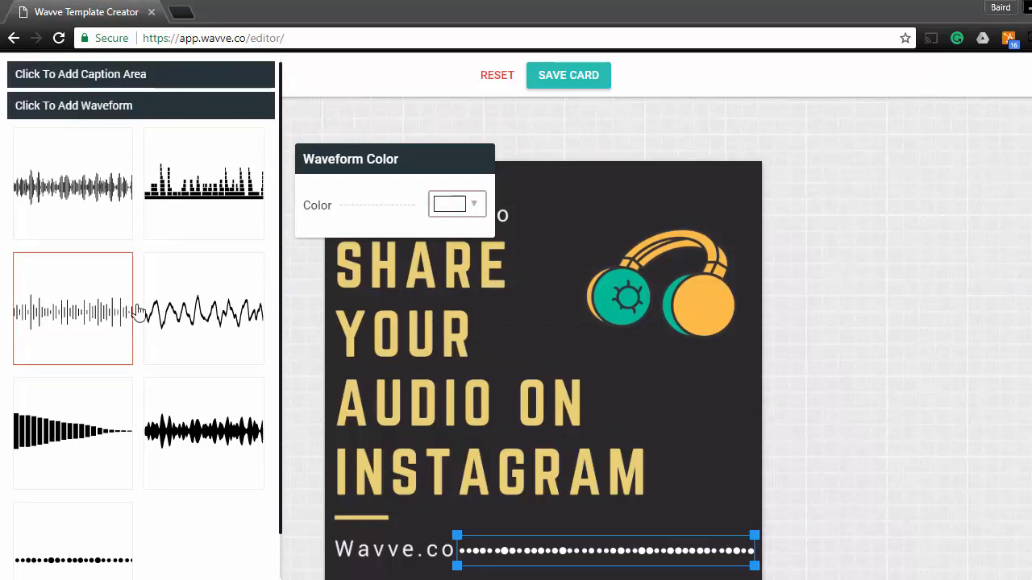
left_click(569, 75)
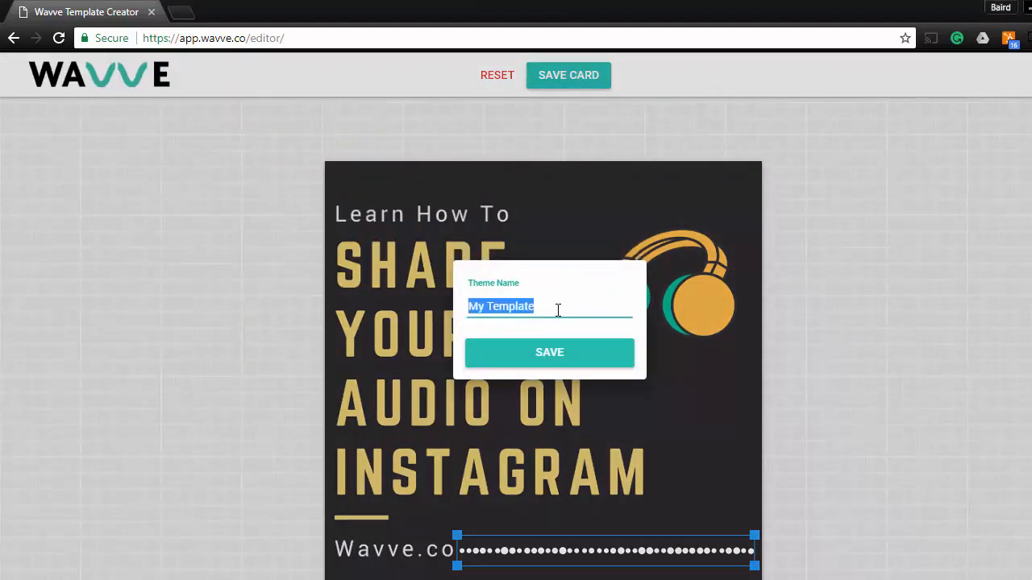
Edit the theme name, then go to Wavve's video Create page.
left_click(549, 352)
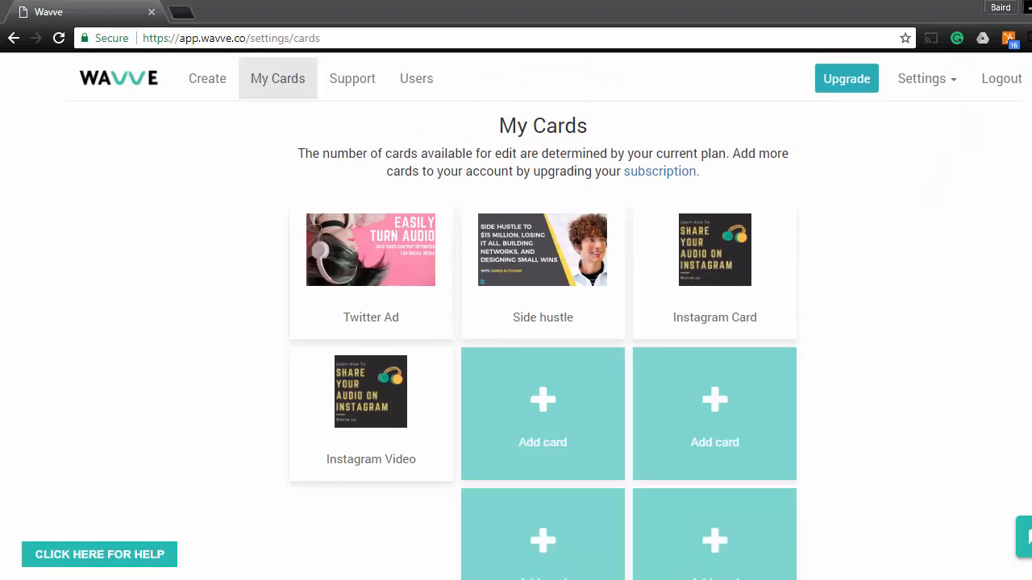
left_click(208, 78)
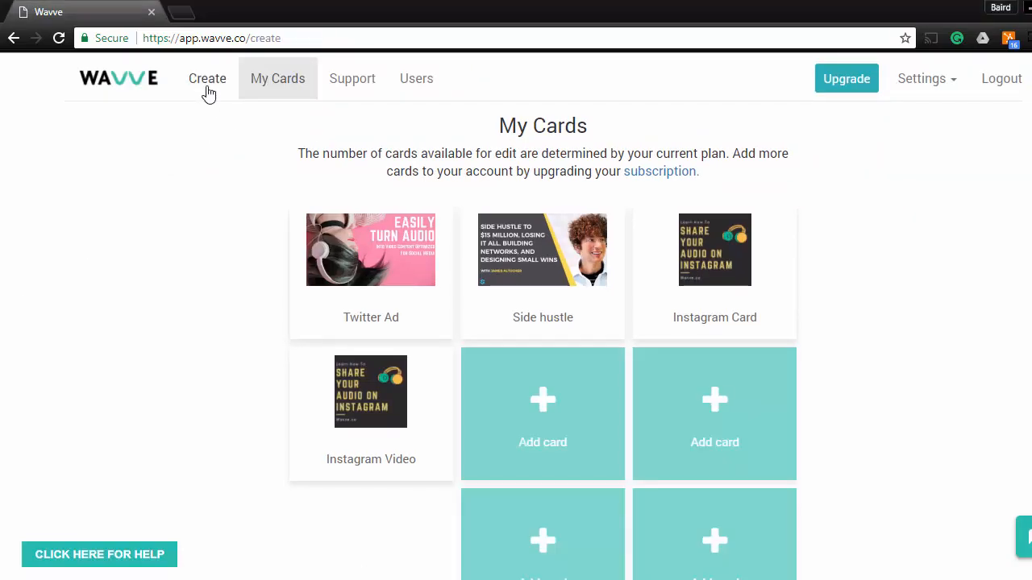
Upload Justin Clip.mp3 from the uTalk Downloaded Audio folder.
left_click(207, 78)
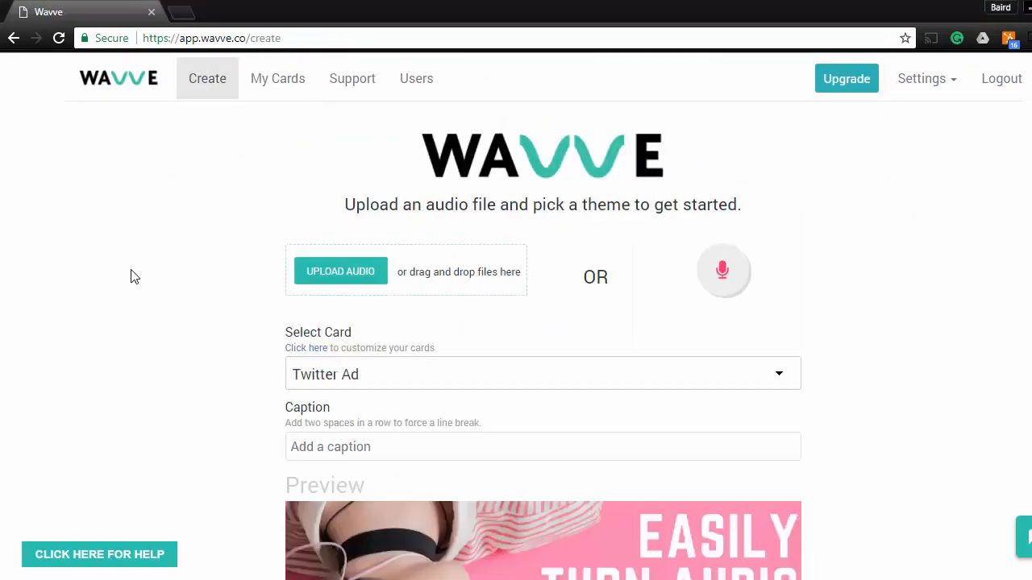
left_click(340, 271)
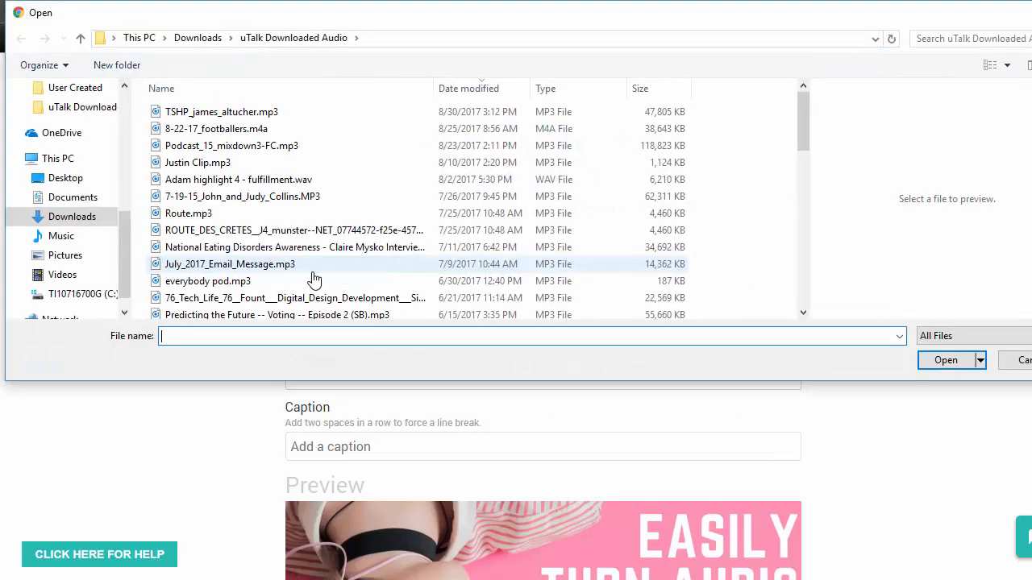
mouse_move(246, 169)
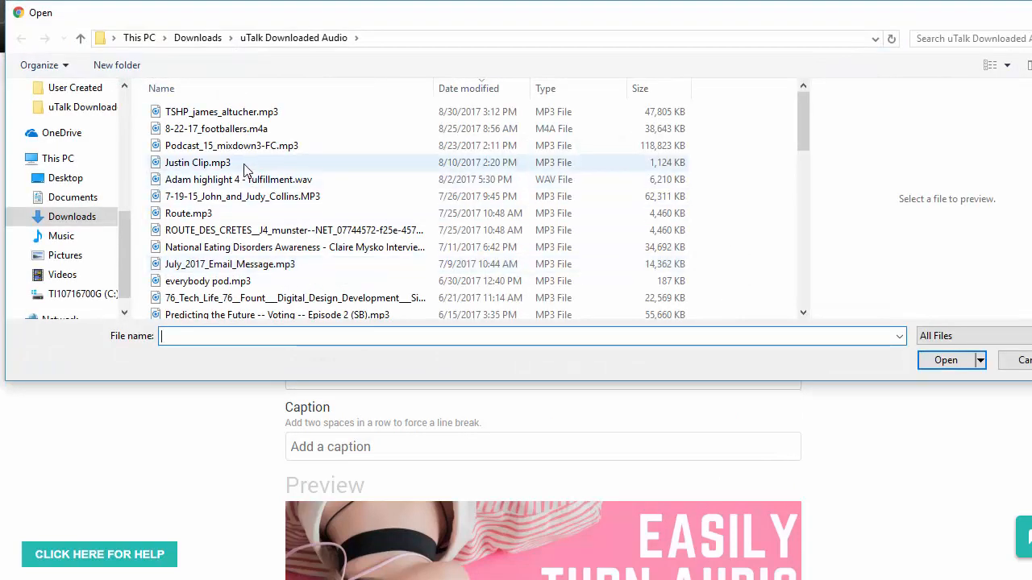
left_click(197, 162)
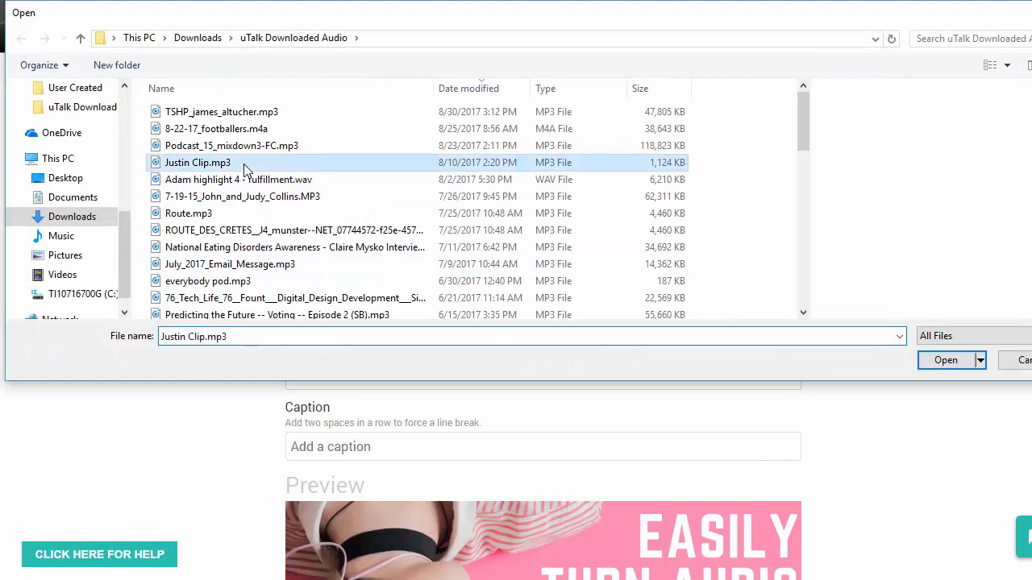
left_click(946, 360)
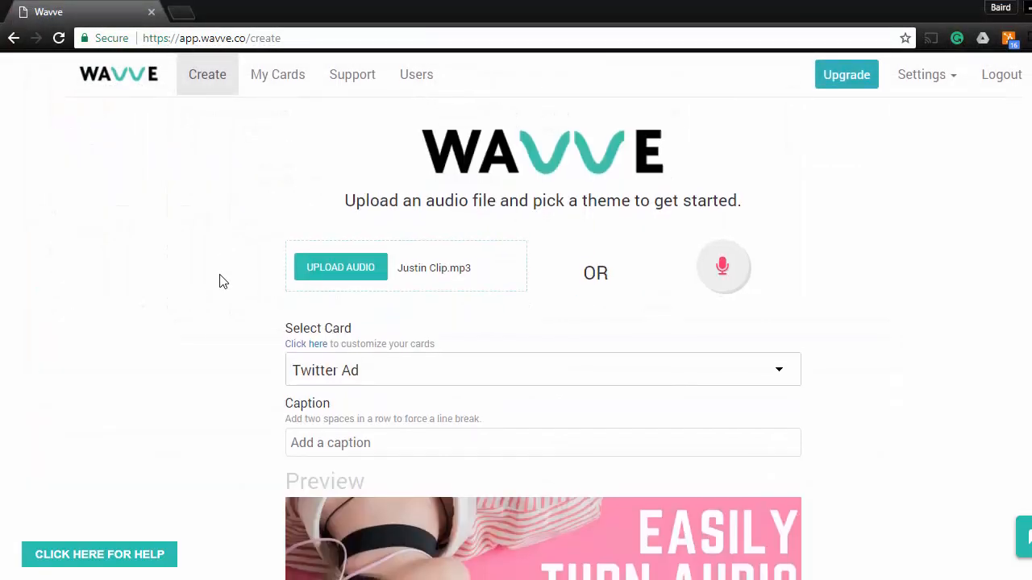
Select the Instagram Video card from the Select Card dropdown.
left_click(542, 370)
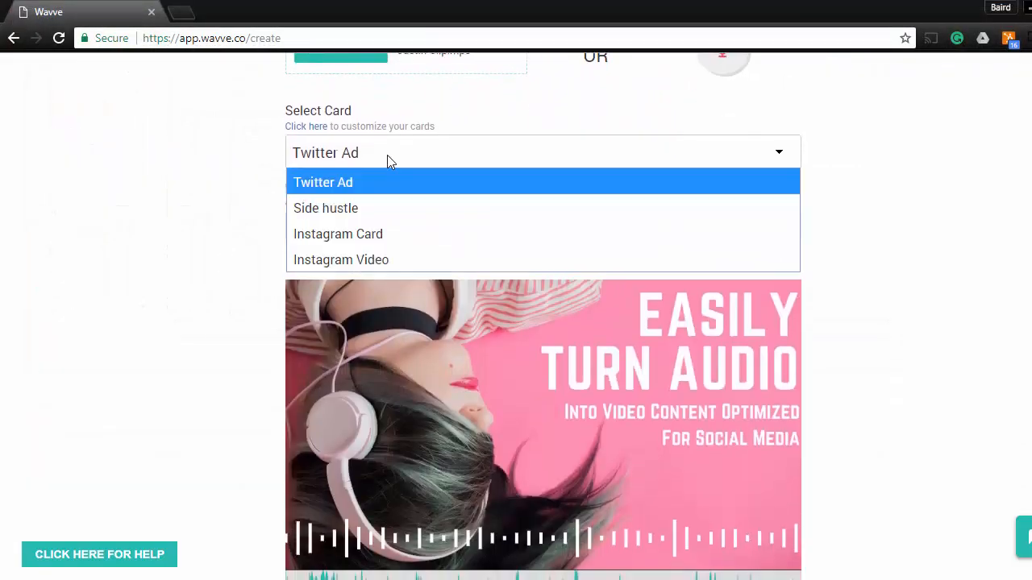
left_click(341, 260)
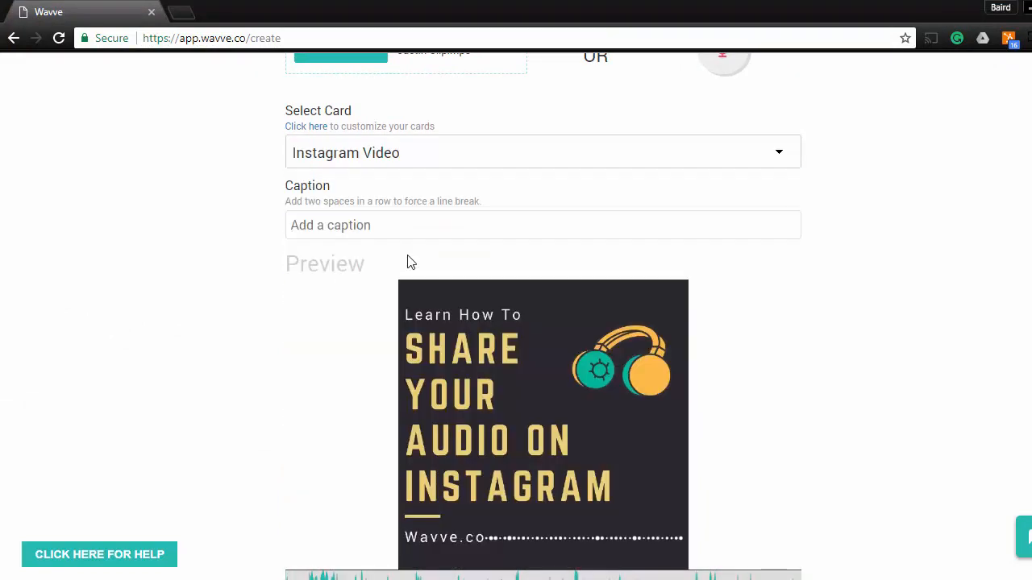
scroll("down", 3)
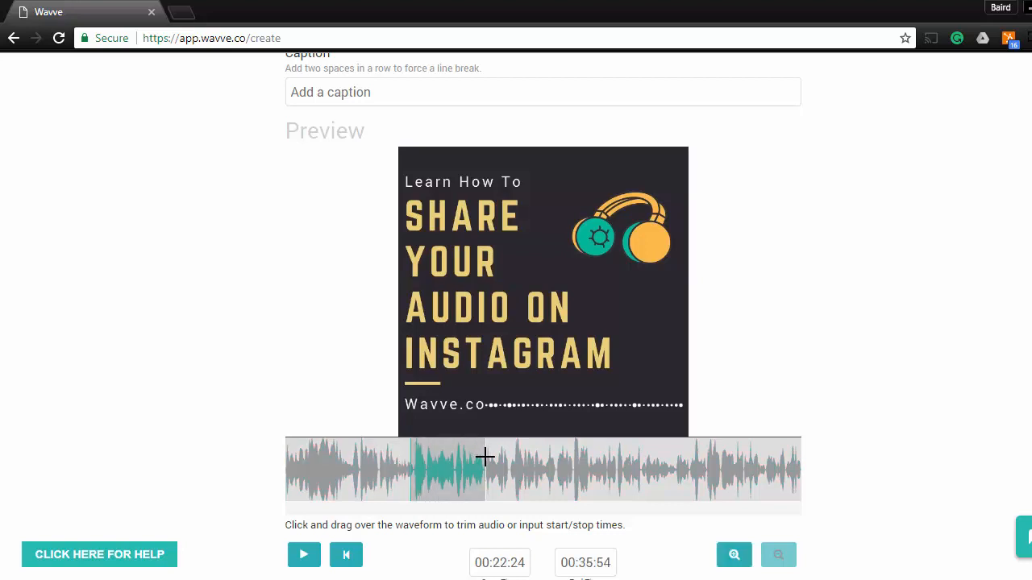
scroll("down", 3)
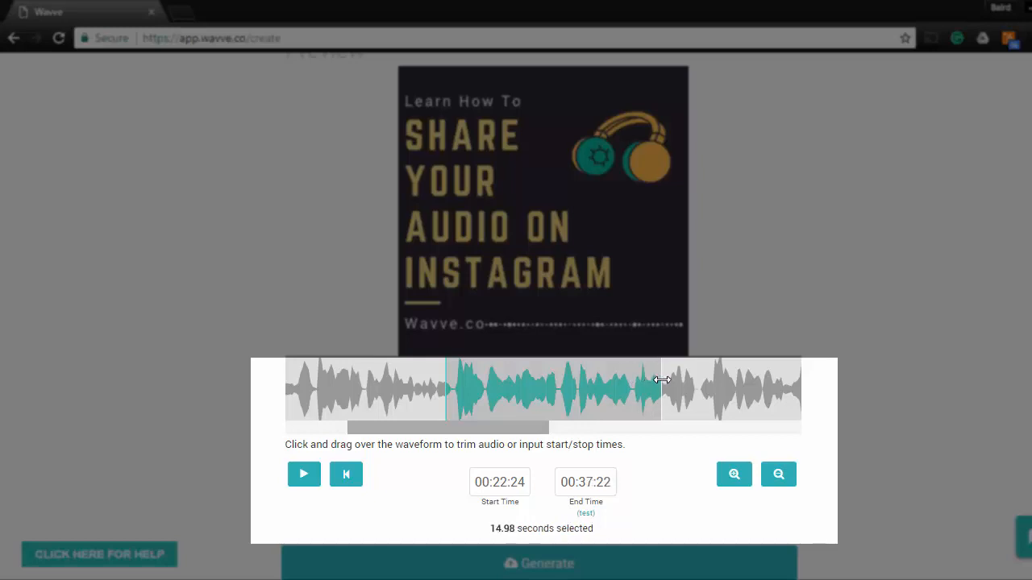
Trim the audio to a 17.6-second clip from 00:22:24 to 00:39:84.
left_click_drag(661, 380, 697, 396)
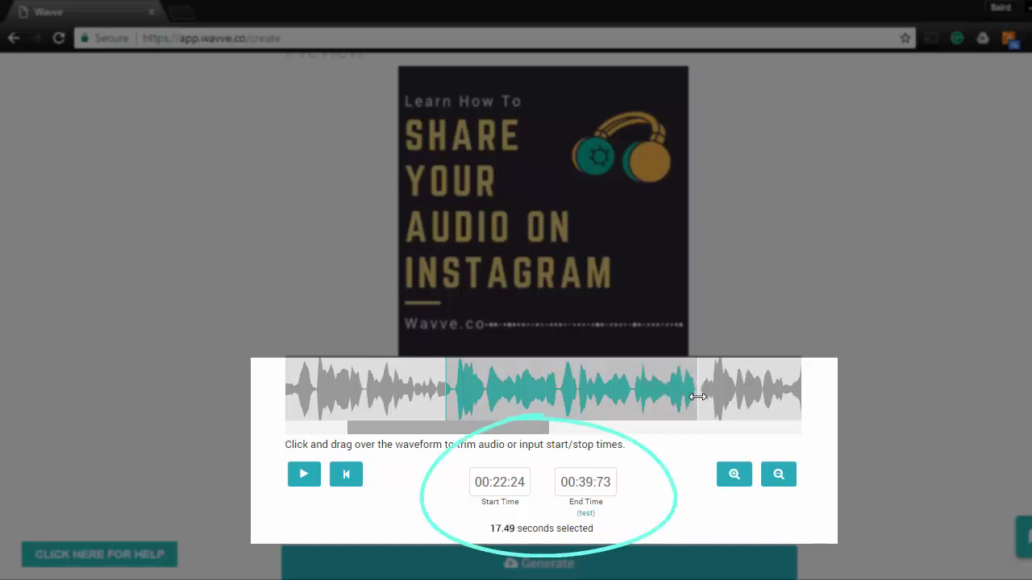
left_click_drag(697, 396, 706, 396)
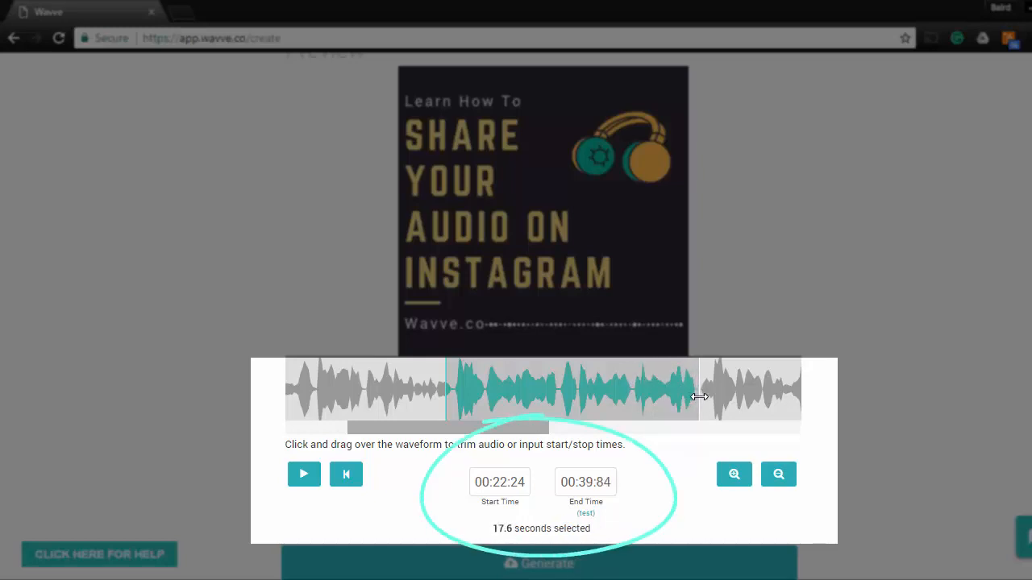
scroll("down", 3)
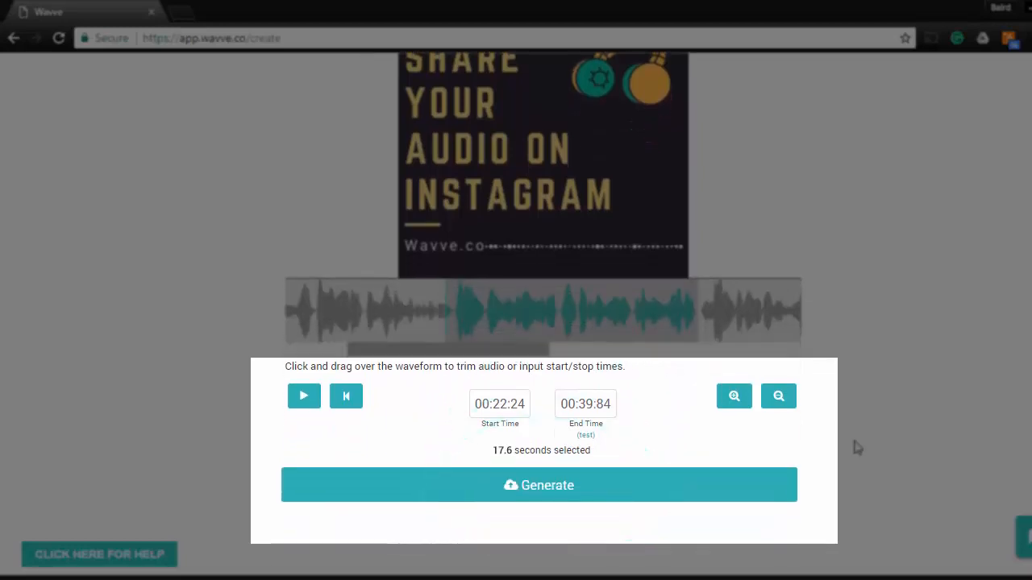
Generate the 17-second video and scroll down to the finished video player.
left_click(537, 485)
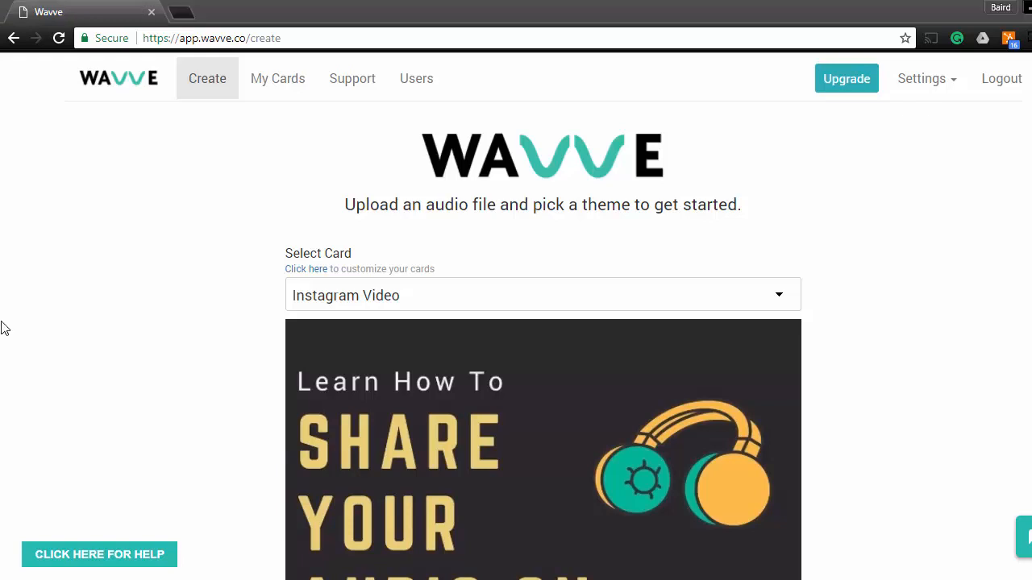
scroll("down", 3)
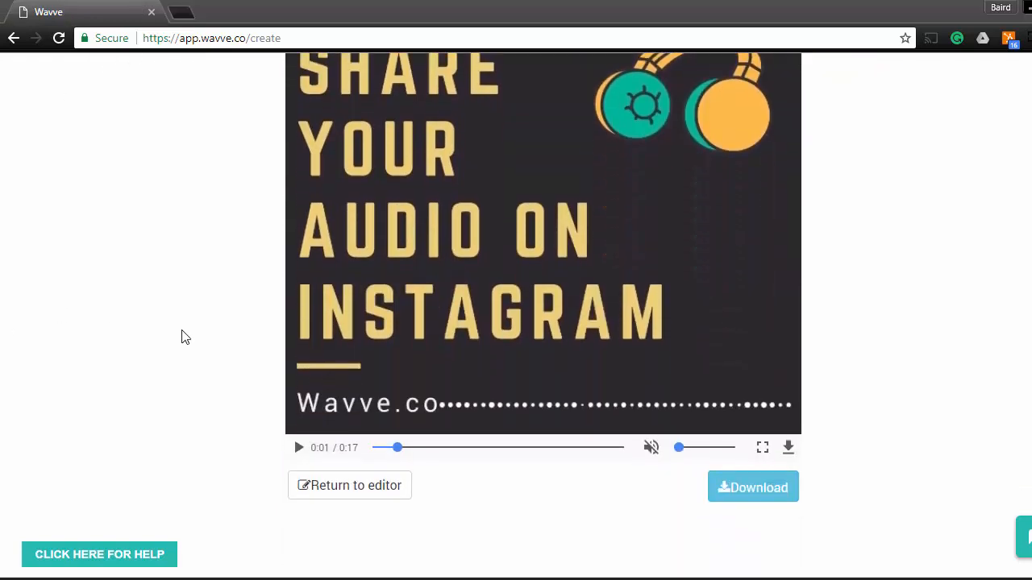
left_click(298, 447)
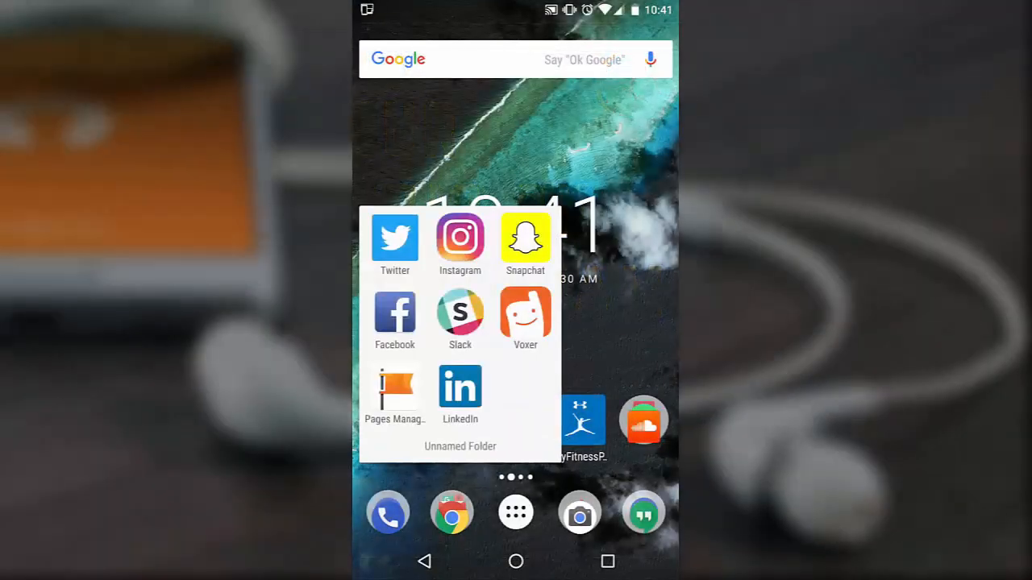
In Instagram, find the Share Your Audio post, then view the profile and its likes.
left_click(459, 238)
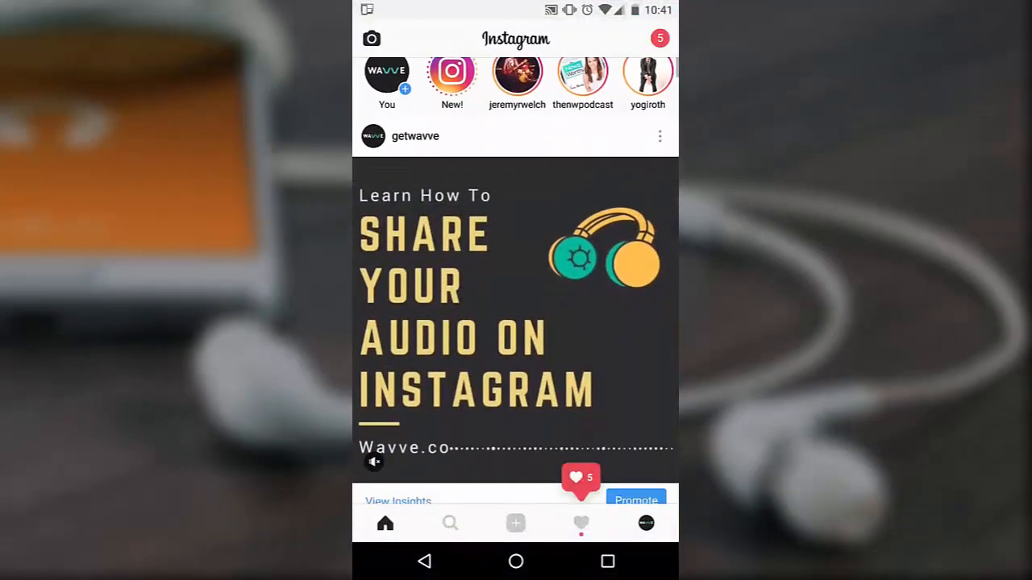
scroll("up", 3)
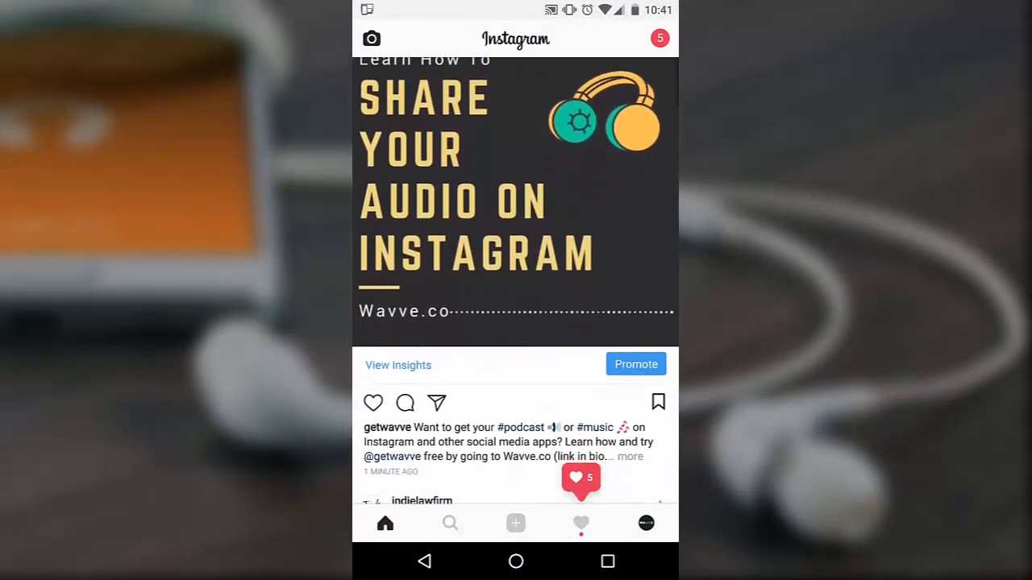
scroll("down", 3)
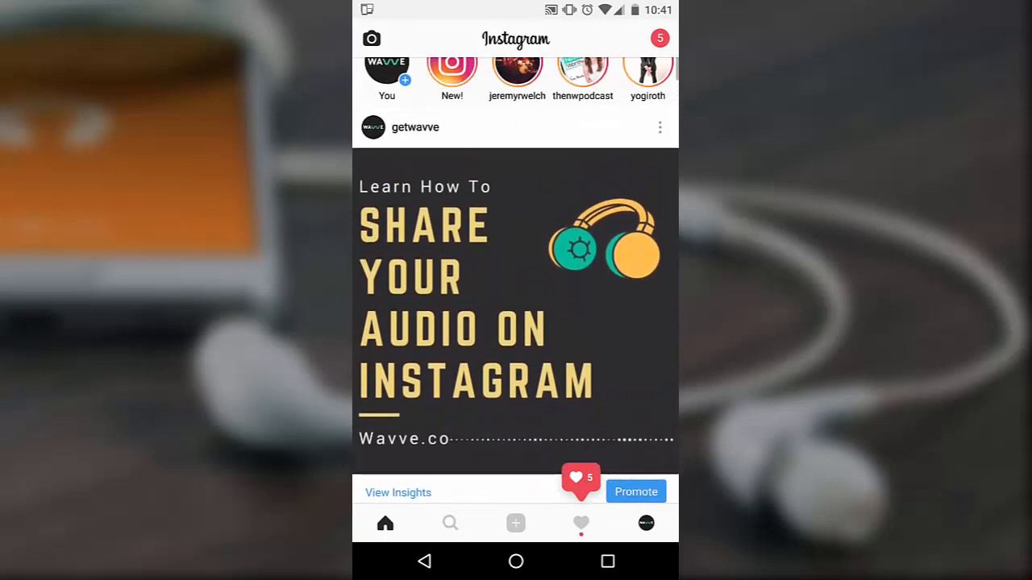
left_click(415, 127)
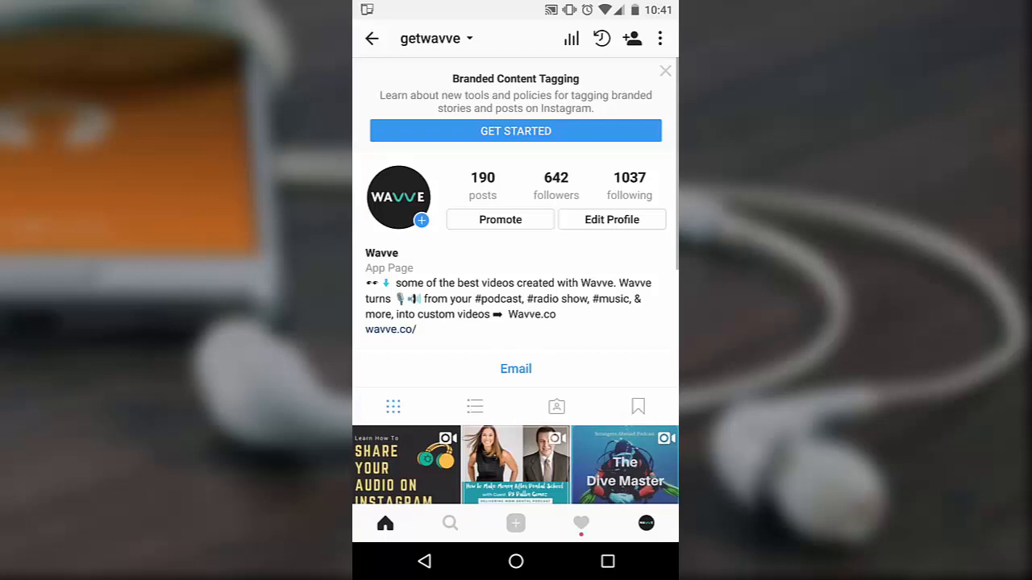
left_click(581, 523)
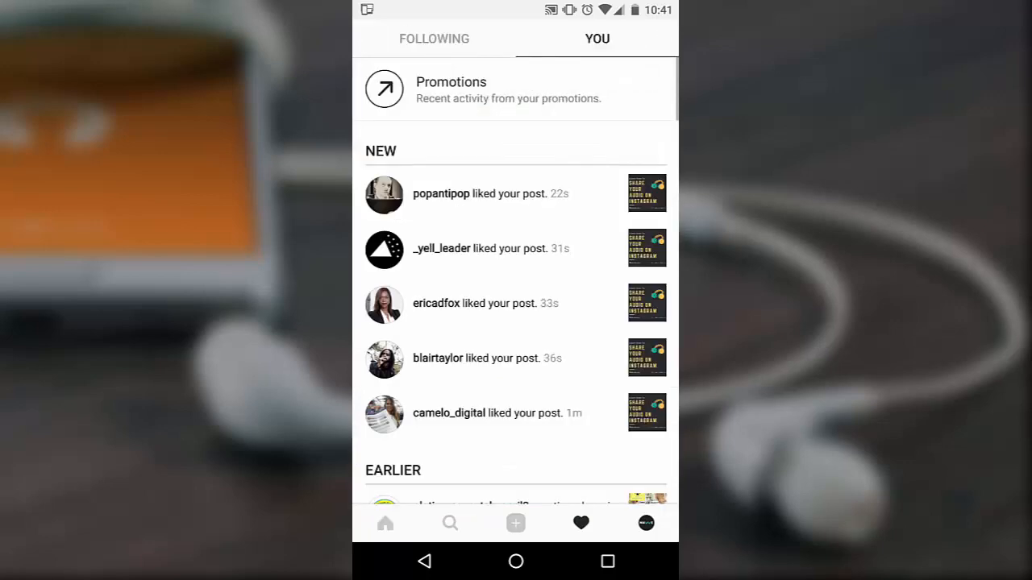